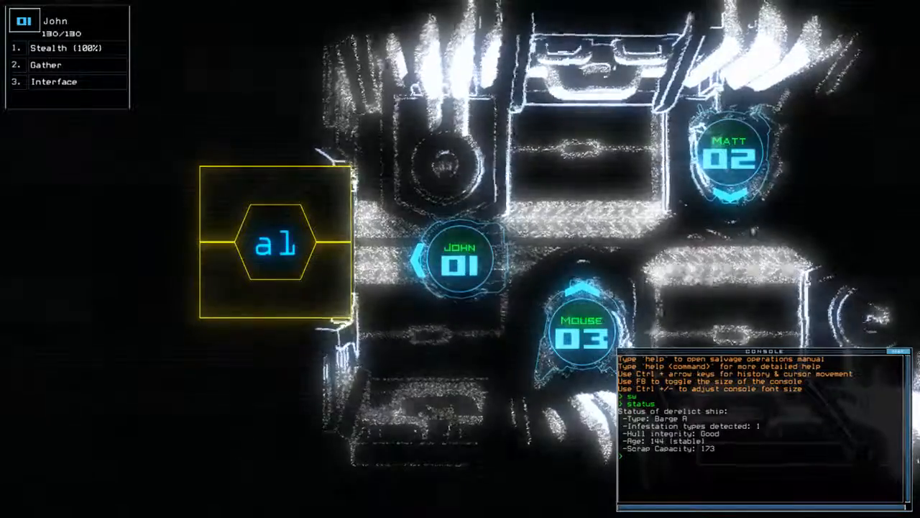
Step: Start the mission with 'begin' and reroute drone 3 using 'navigate 3'
{"action": "type", "text": "begin"}
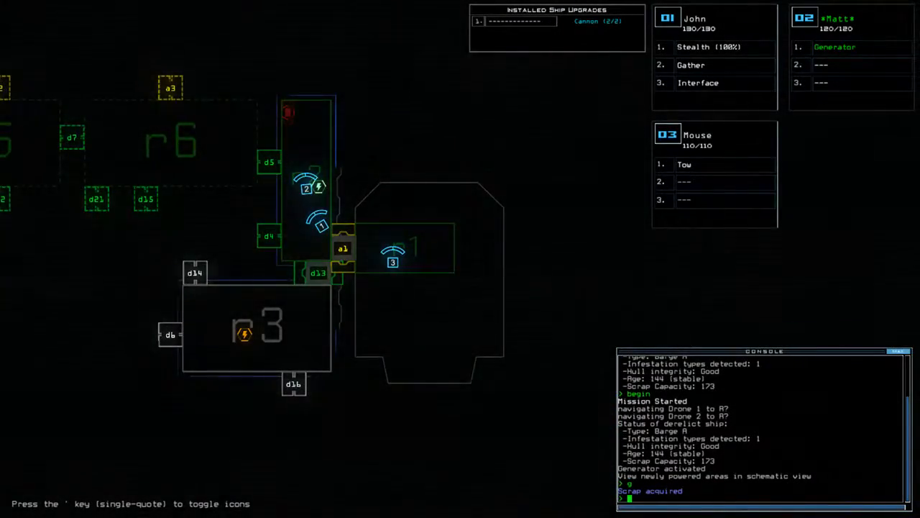
{"action": "type", "text": "navigate 3"}
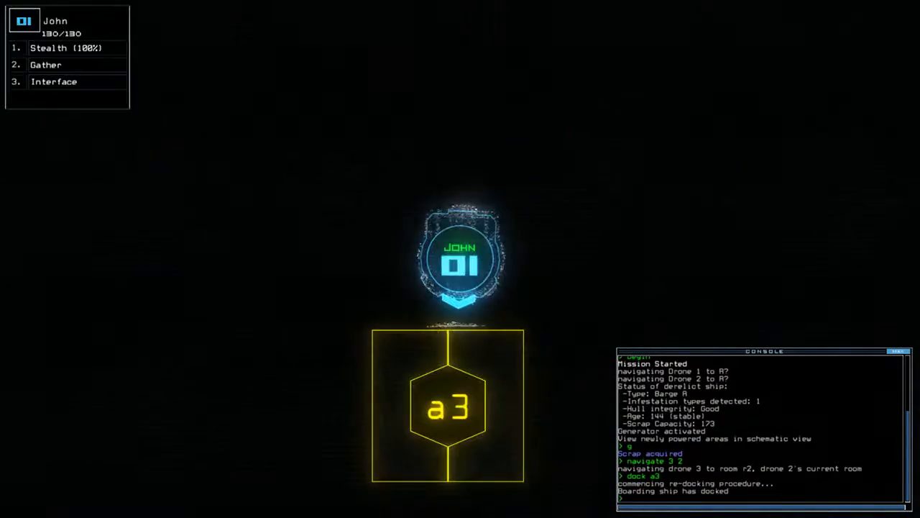
Step: Dock at airlock a1, move all drones to r1, then drones 2 and 3 to r2's generator
{"action": "left_click", "coordinate": [65, 48]}
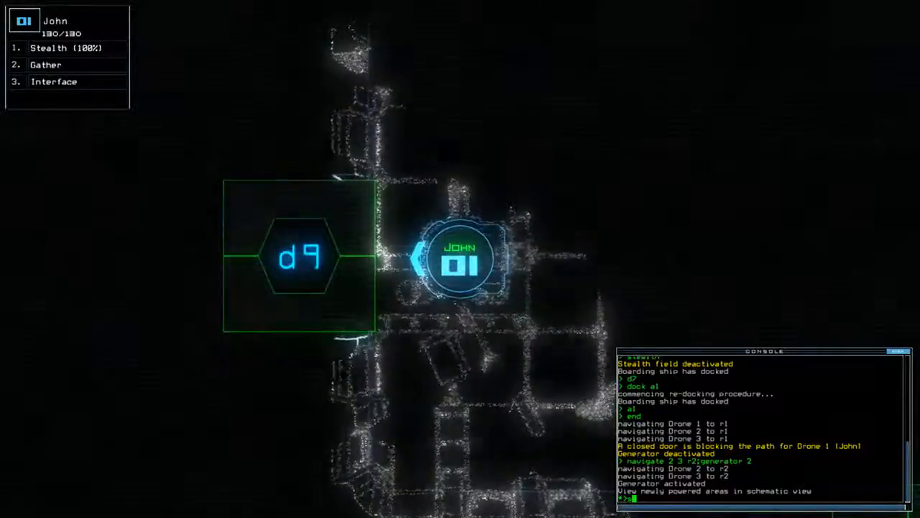
Step: Enable stealth, open door d23, move drone 1 into r7, scan it and gather all scrap
{"action": "type", "text": "stealth"}
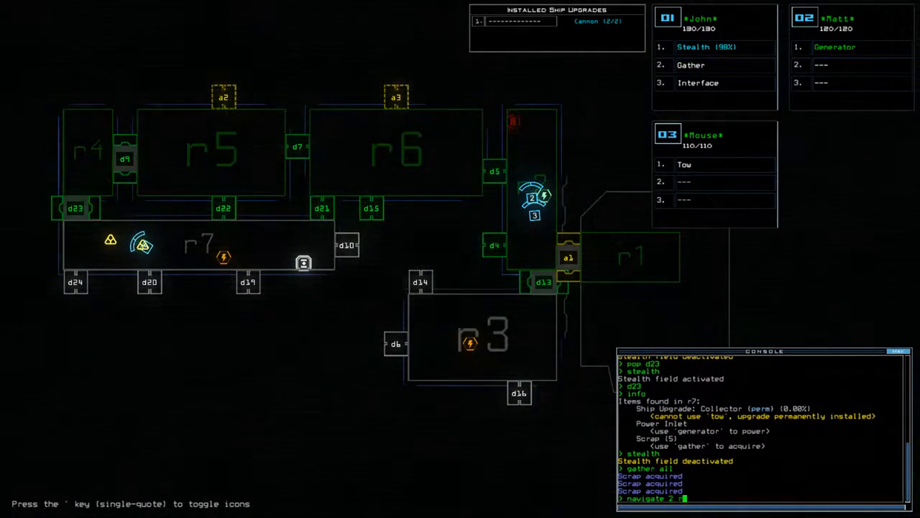
{"action": "type", "text": "navigate 2 r3"}
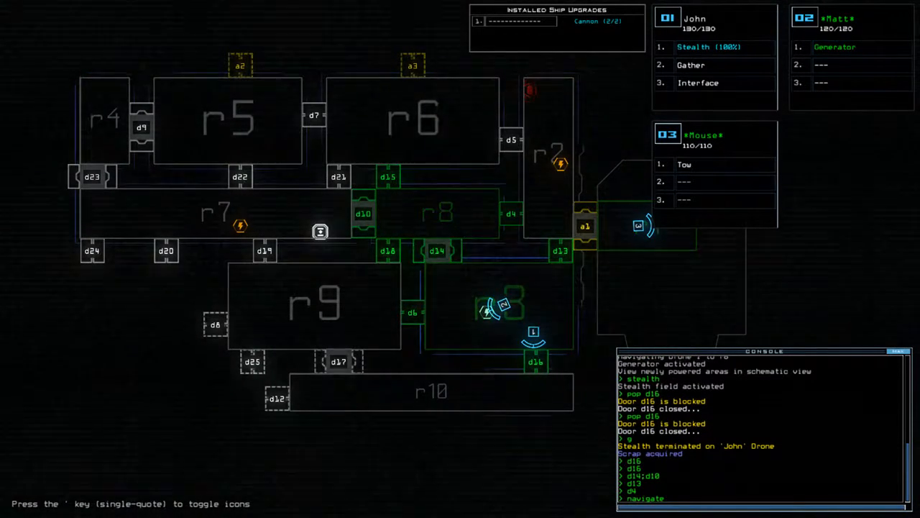
Step: Run 'navigate 2 r2;generator 2' to move Matt's drone to r2 and power its generator
{"action": "type", "text": "navigate 2 r2;generator 2"}
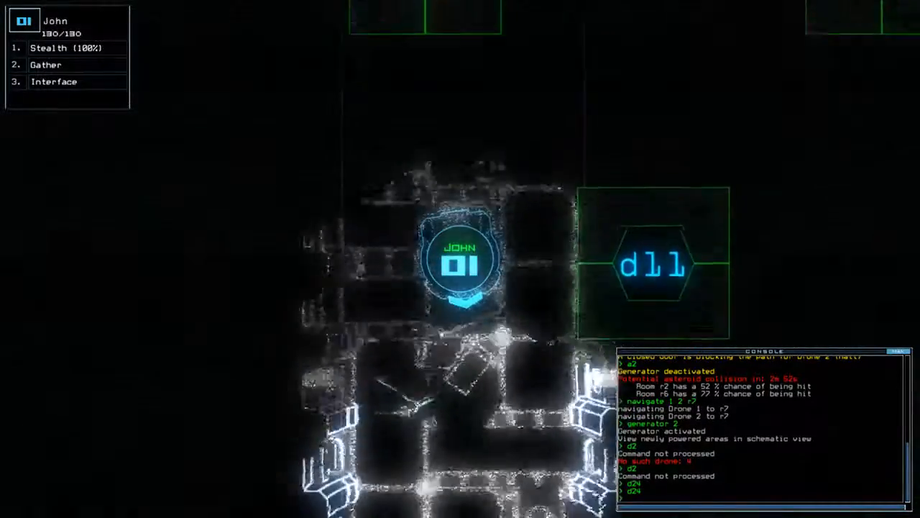
Step: Activate John's stealth field with the 'stealth' command
{"action": "type", "text": "stealth"}
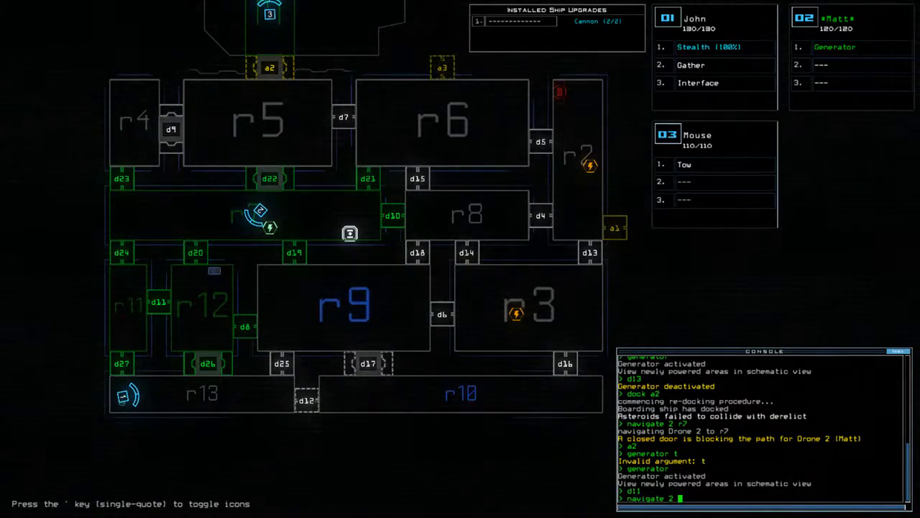
Step: Send drone 2 to r1, open door d20, and send drone 1 to r1
{"action": "type", "text": "navigate 2 r1"}
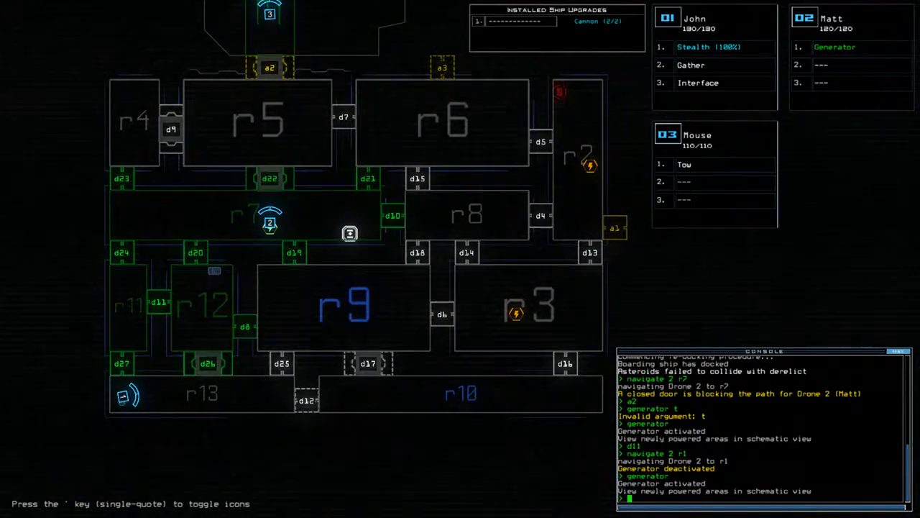
{"action": "type", "text": "d20"}
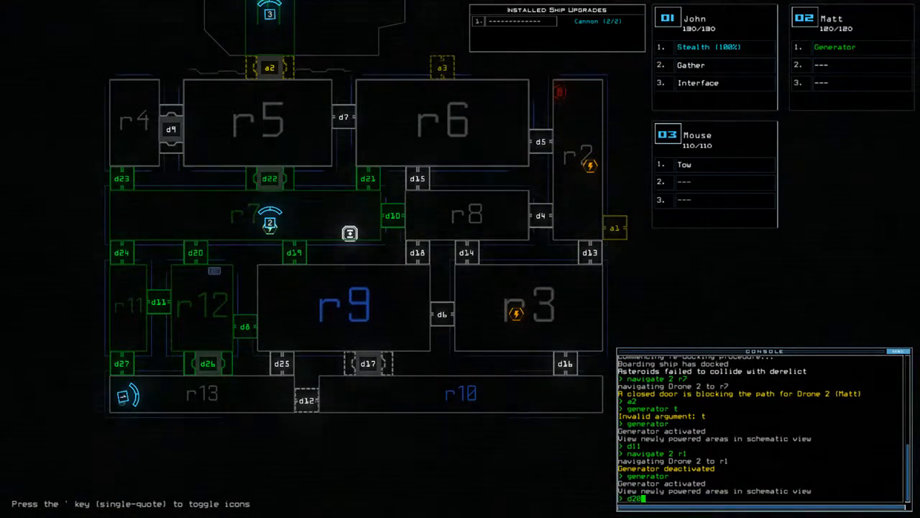
{"action": "type", "text": "navigate 1 r1"}
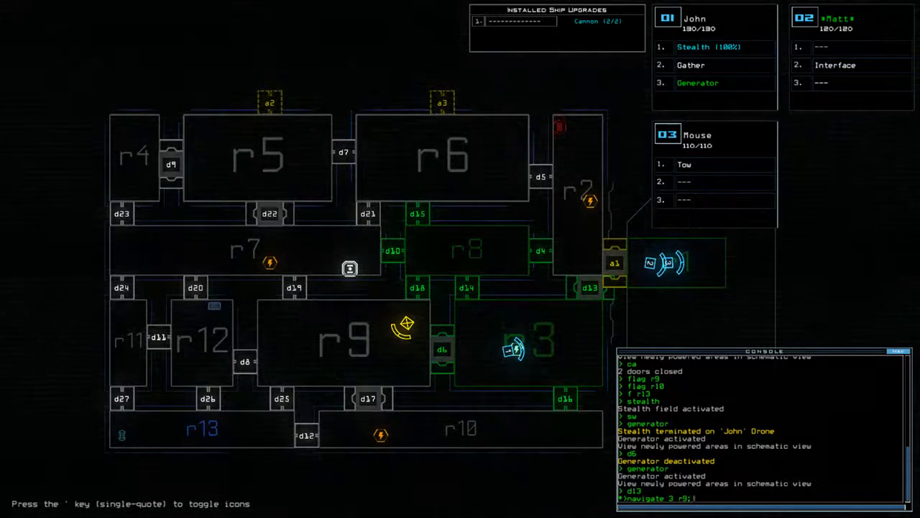
Step: Submit 'navigate 3 r9' to start towing drone 3 toward room r9
{"action": "key", "text": "Enter"}
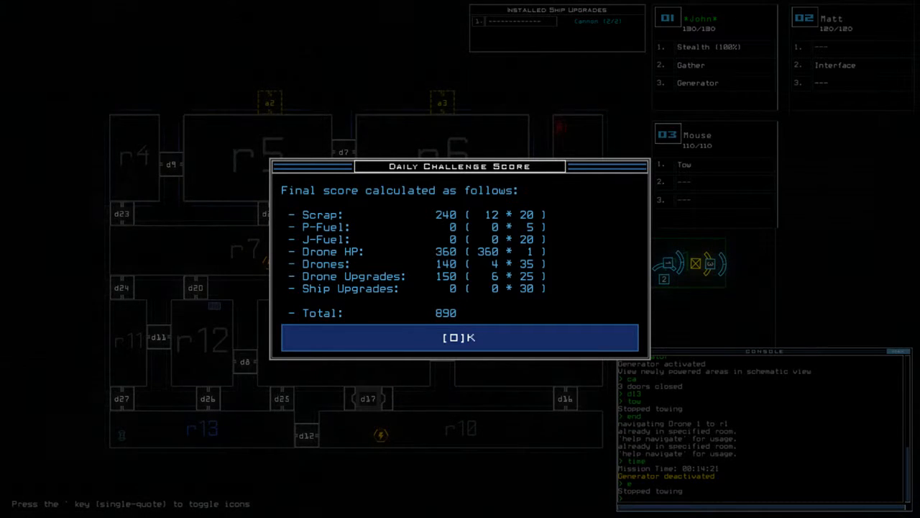
Step: Confirm the 890 Daily Challenge Score with OK to reach the leaderboard
{"action": "left_click", "coordinate": [458, 337]}
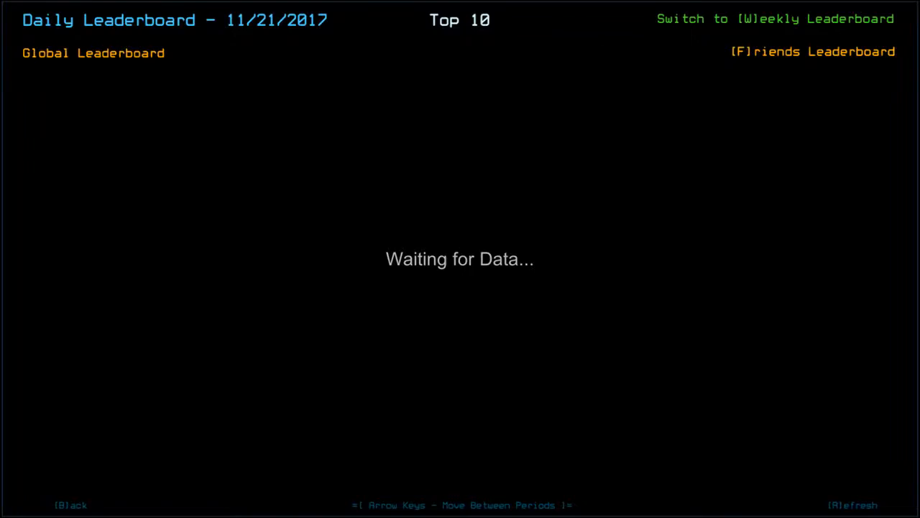